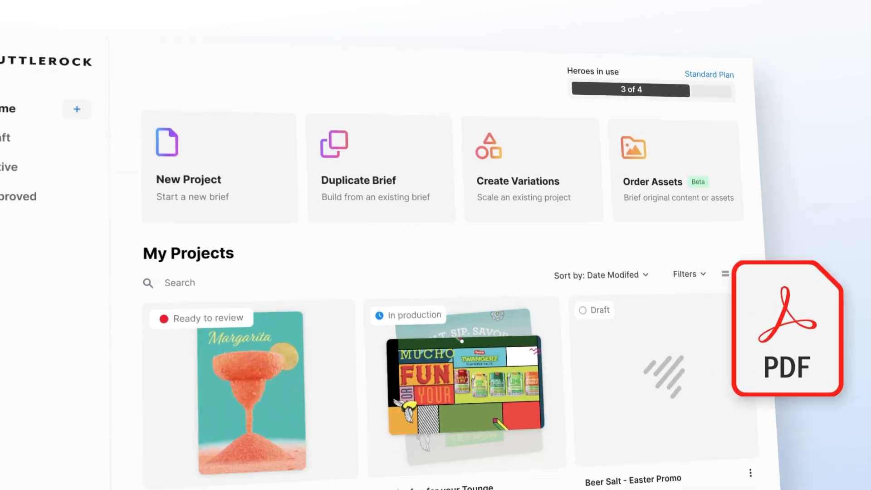
# Open the ShuttlePop Premiere Spotlight brief and add the messaging headline 'Embrace the purity'
pyautogui.click(218, 166)
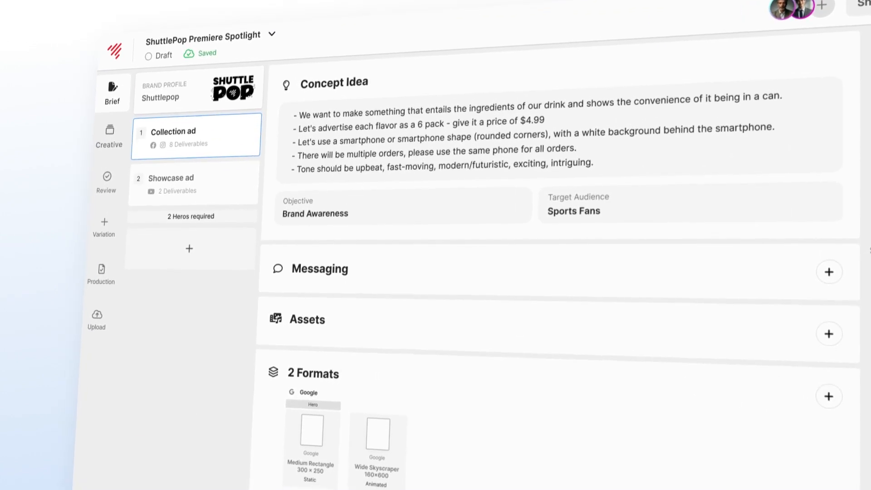
pyautogui.click(828, 272)
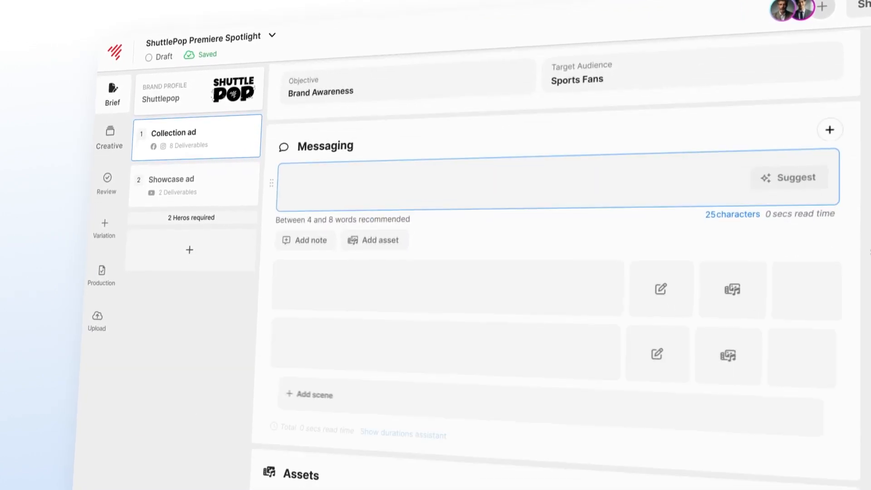
pyautogui.write('Embrace th')
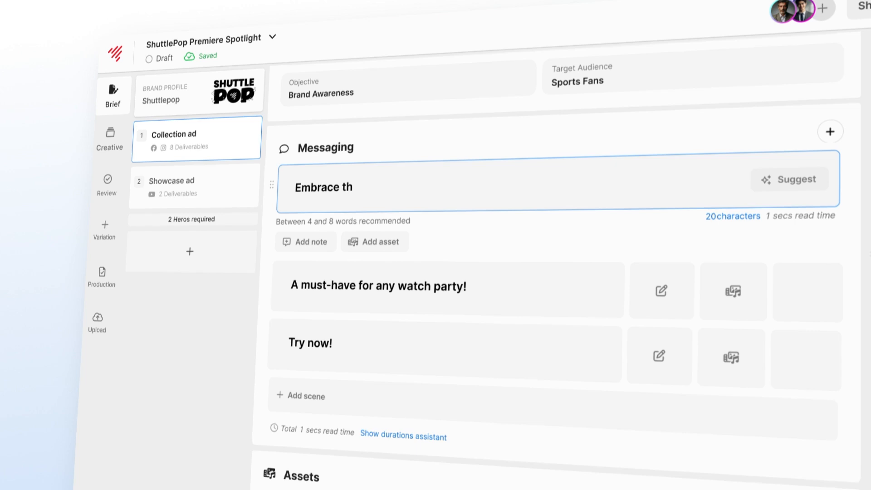
pyautogui.write('e purity')
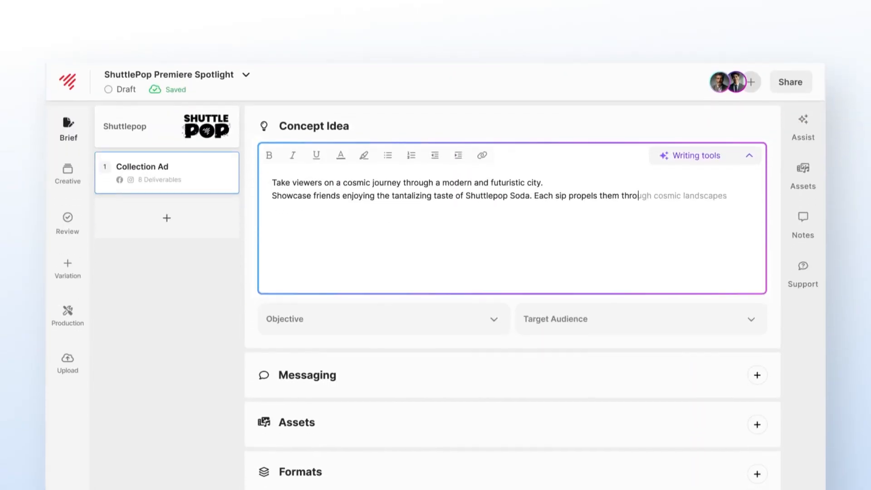
# Expand then shorten the concept idea with AI, adding 'Let your taste buds explore the infinite wonders of the universe!'
pyautogui.click(693, 155)
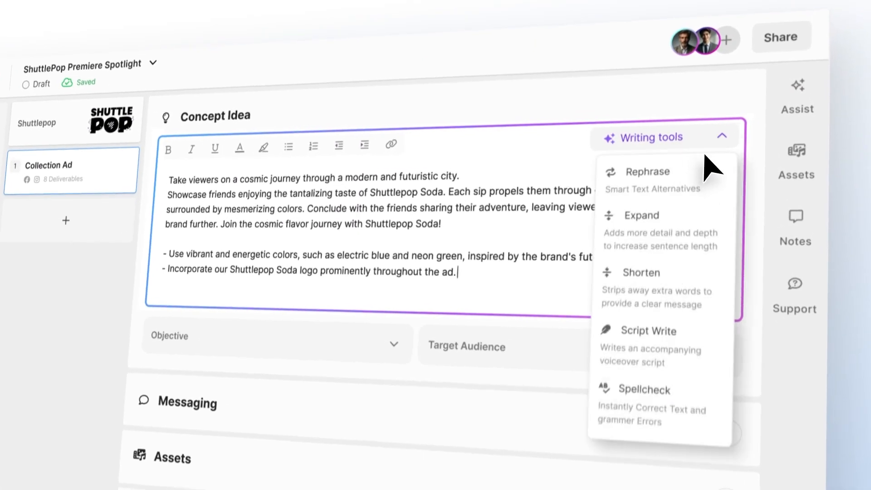
pyautogui.moveTo(716, 208)
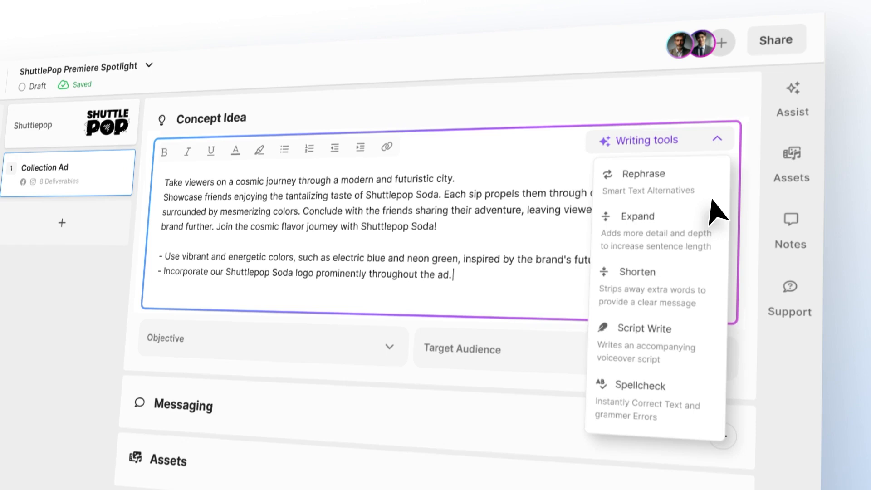
pyautogui.click(636, 216)
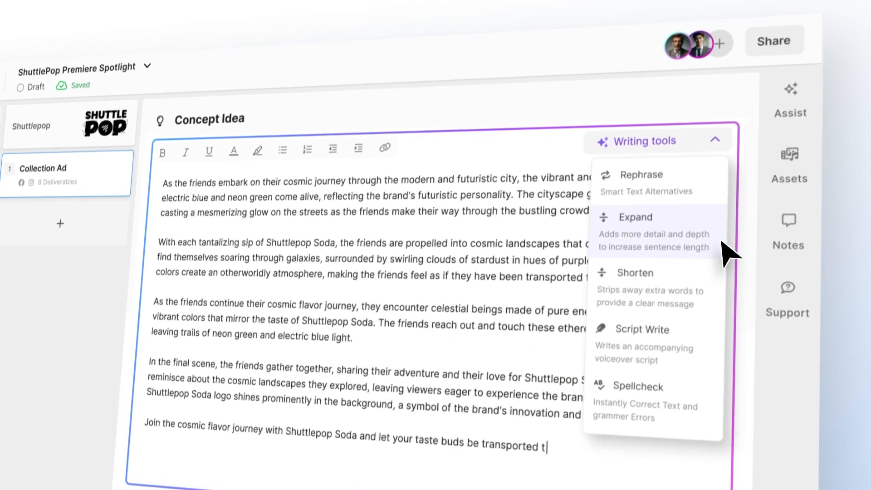
pyautogui.click(635, 272)
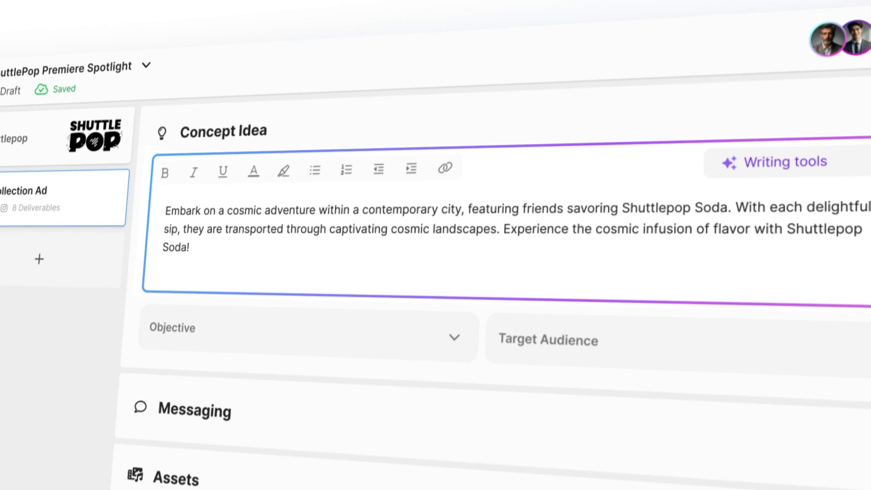
pyautogui.write('Let your taste buds explore the infinite wonders of the universe!')
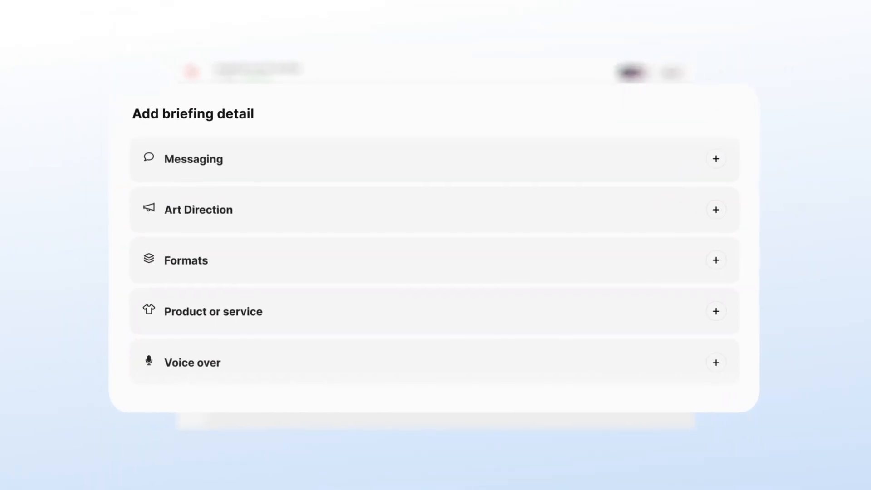
# Review the brief's creatives and feedback notes, then add a new untitled concept
pyautogui.scroll(-3)
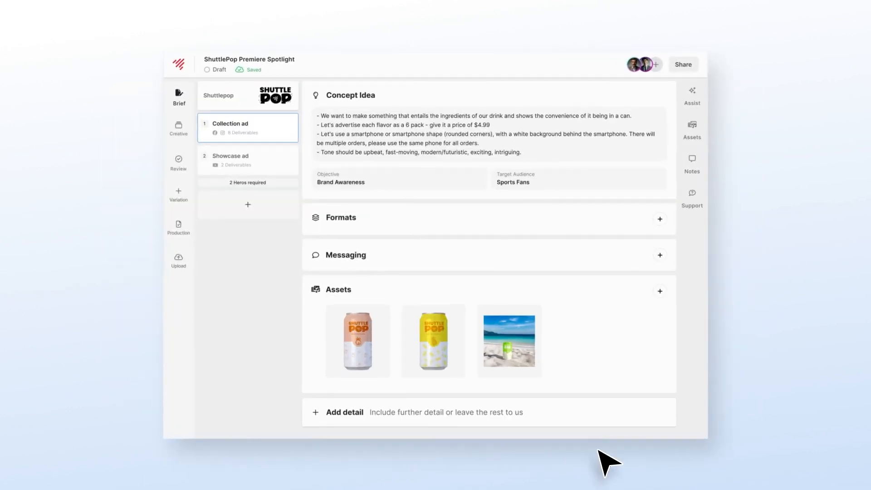
pyautogui.click(507, 340)
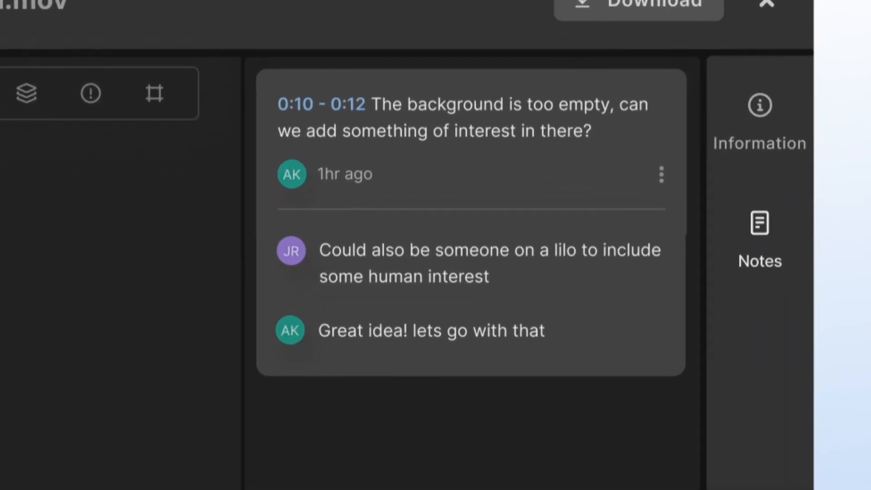
pyautogui.click(767, 5)
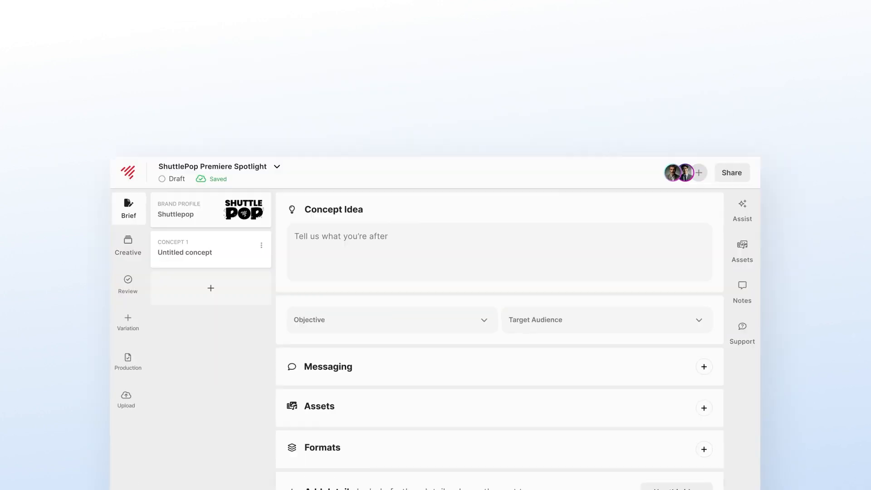
# Share the project and change a collaborator's access level
pyautogui.click(730, 172)
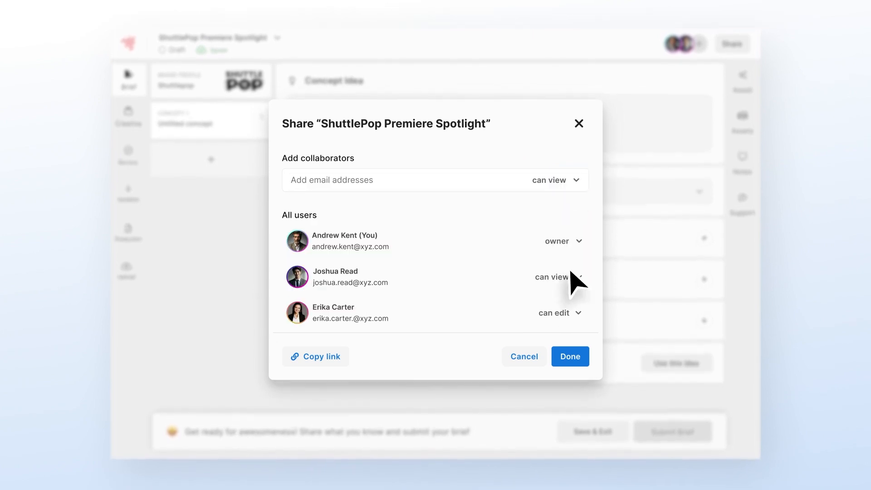
pyautogui.click(569, 356)
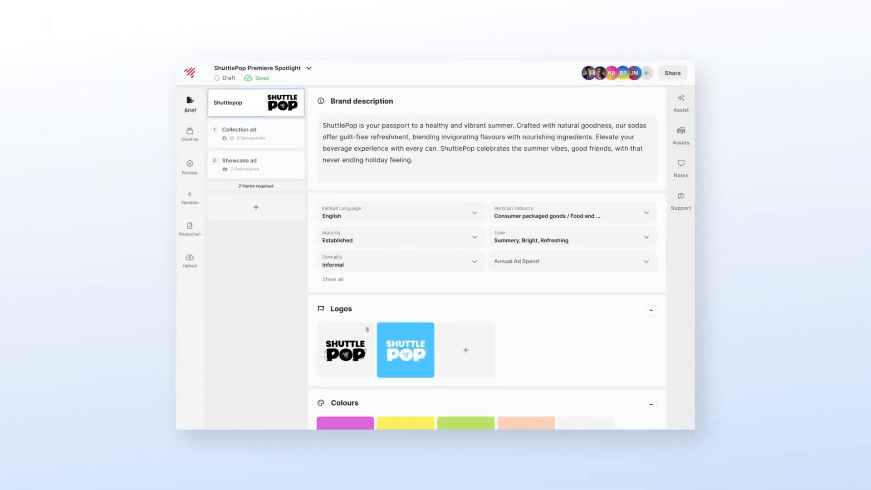
# Browse the brand profile, regenerate the art direction suggestion, and open the creative awaiting review
pyautogui.scroll(-3)
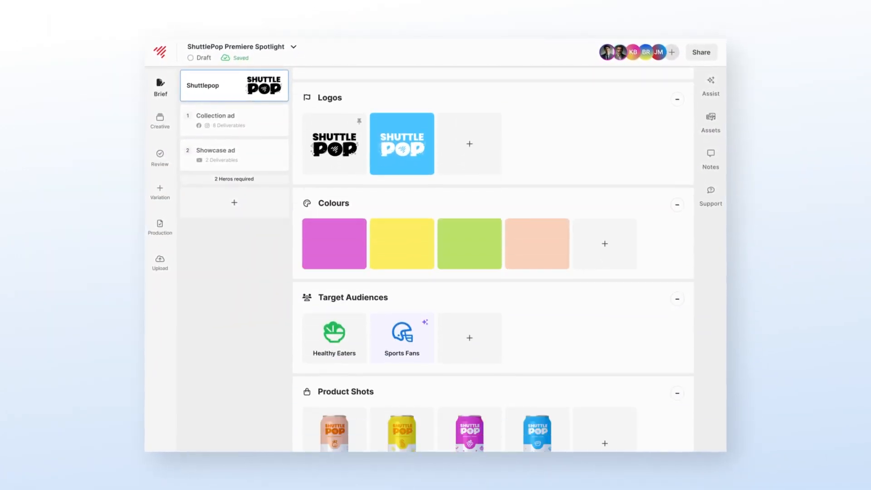
pyautogui.scroll(-3)
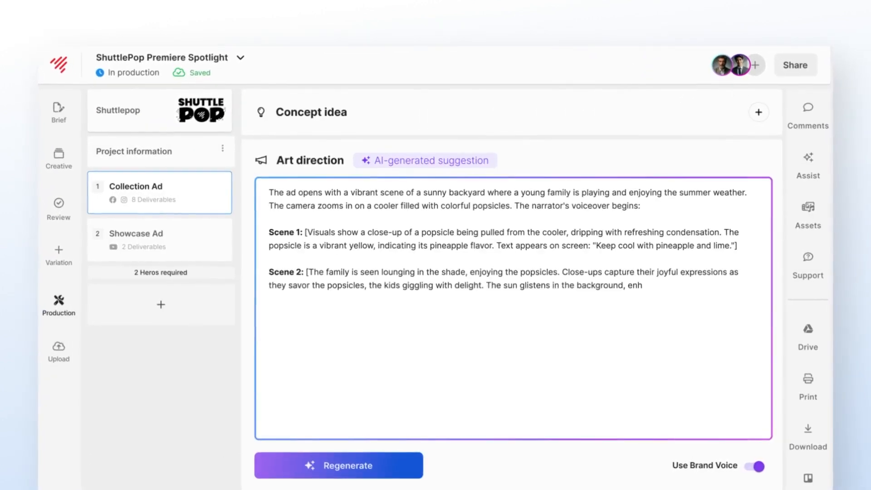
pyautogui.click(337, 464)
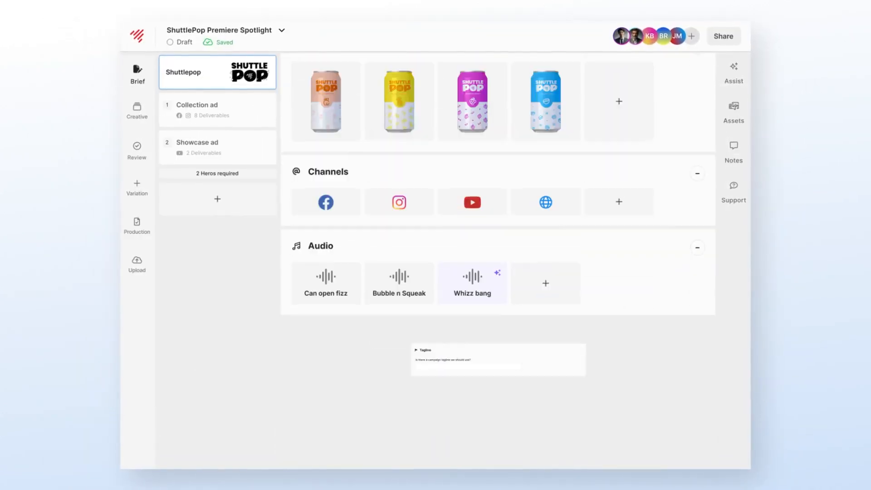
pyautogui.click(136, 149)
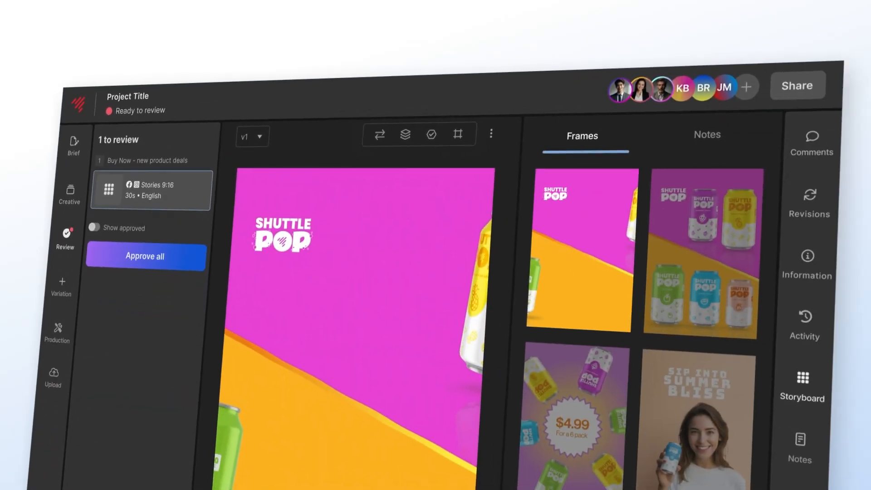
# Add and save a revision note on the storyboard scene requesting peach flavour
pyautogui.click(706, 134)
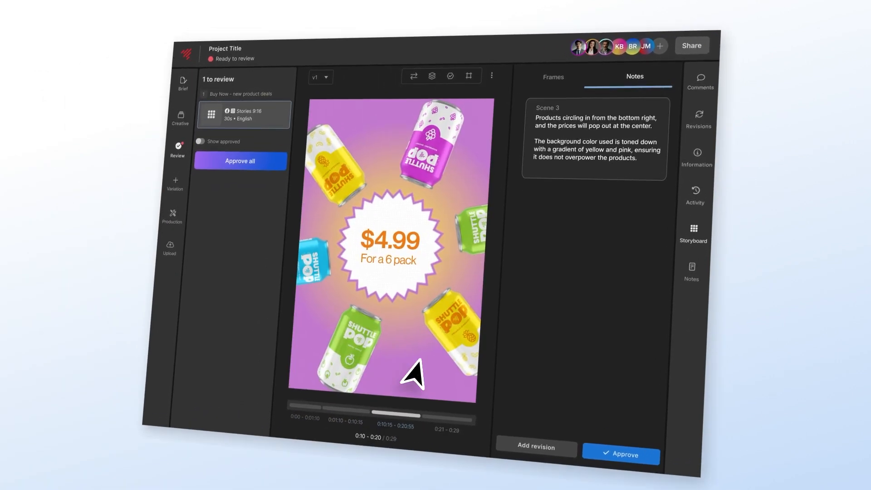
pyautogui.click(535, 448)
pyautogui.write('Replace this with peach flavour.')
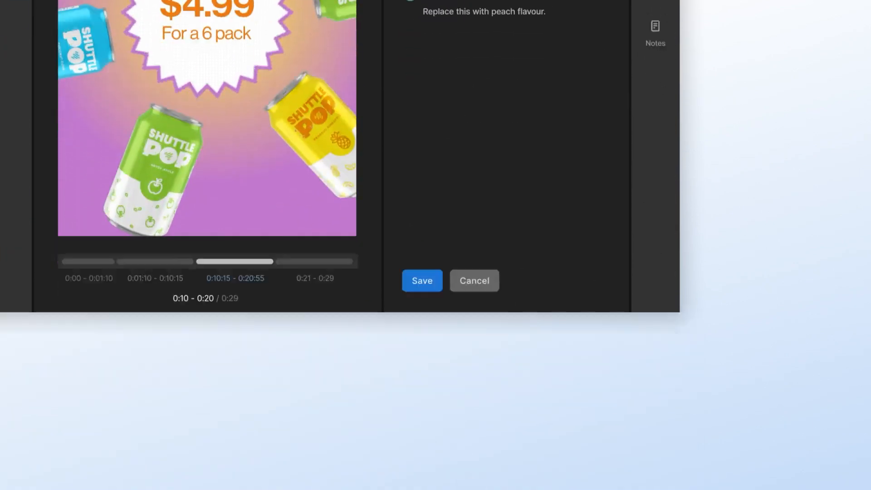
pyautogui.click(421, 280)
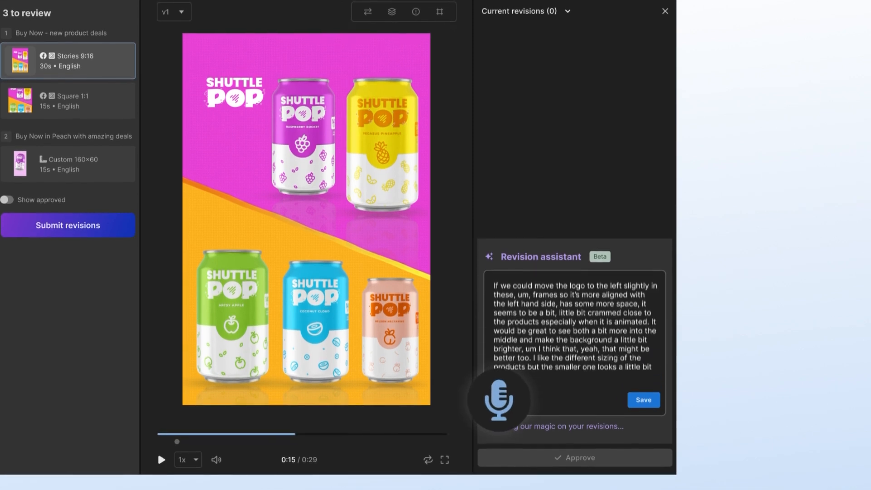
# Save the dictated revision and apply it to all 3 creatives in the variation
pyautogui.click(642, 400)
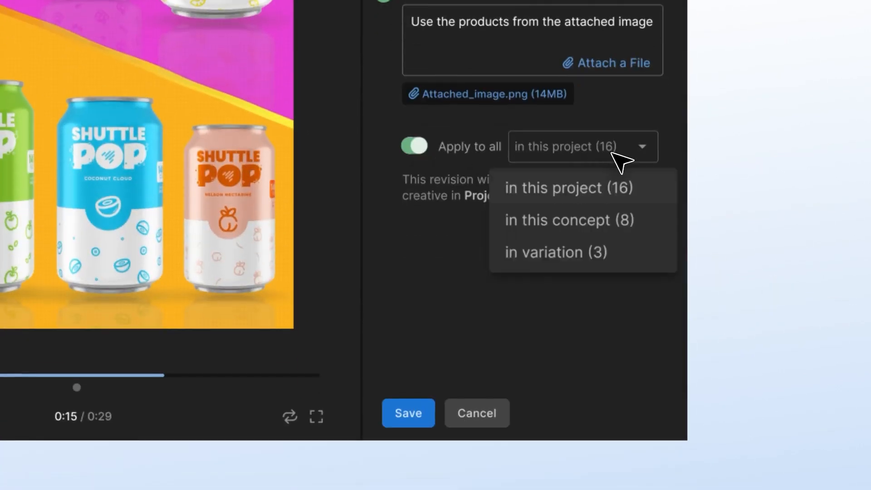
pyautogui.click(555, 247)
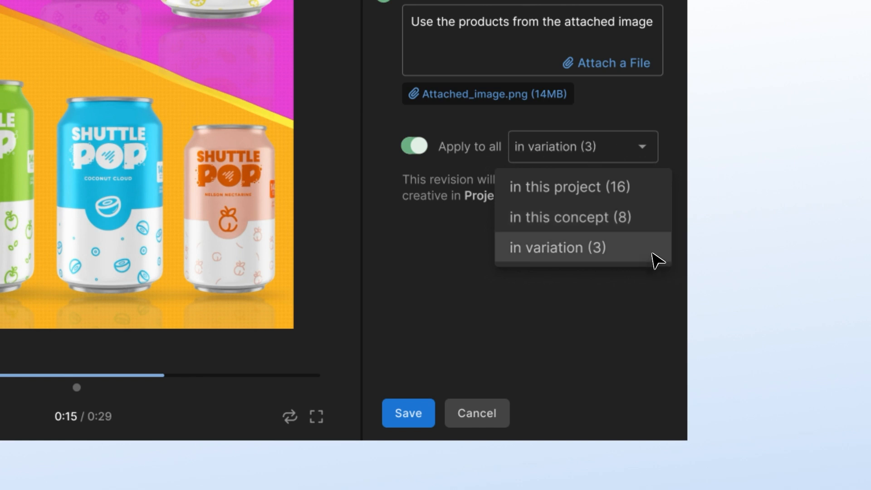
pyautogui.click(407, 413)
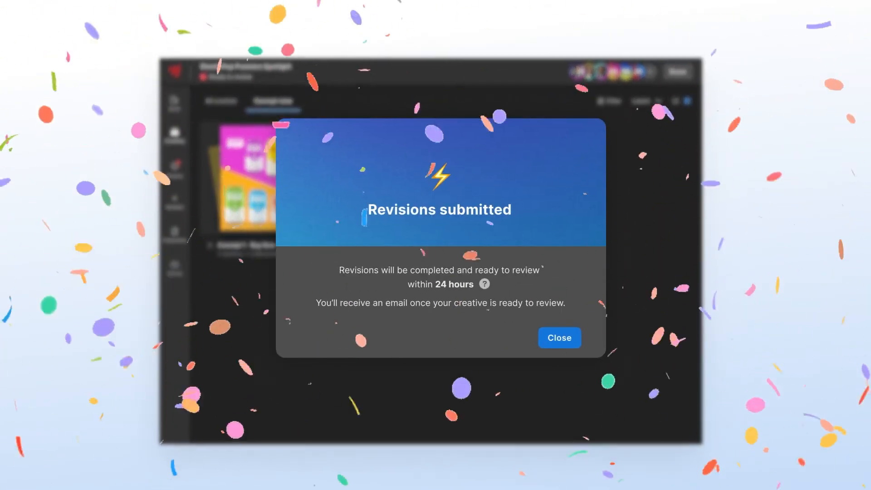
# Dismiss the submission confirmation, approve the revised creative, and open the creative filters
pyautogui.click(559, 337)
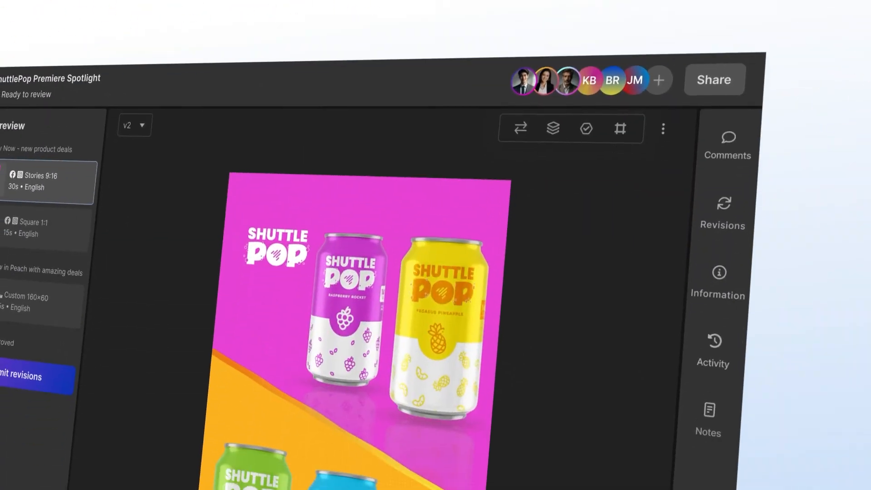
pyautogui.click(618, 128)
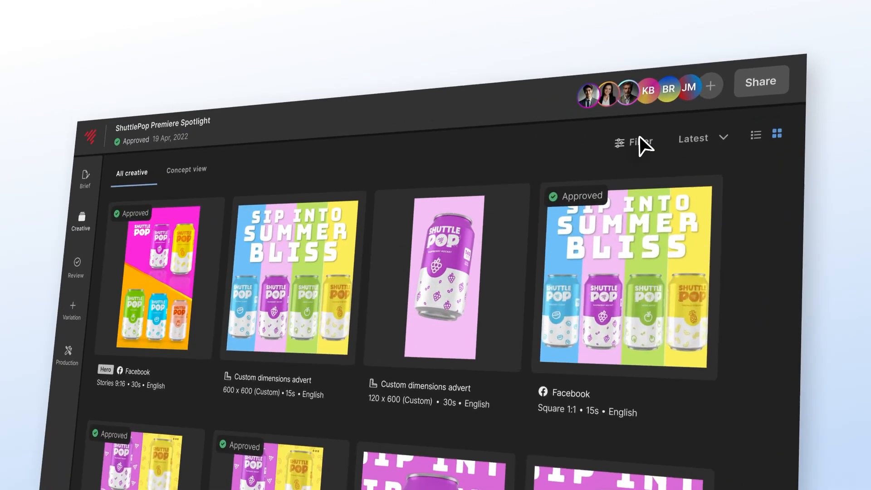
pyautogui.click(633, 142)
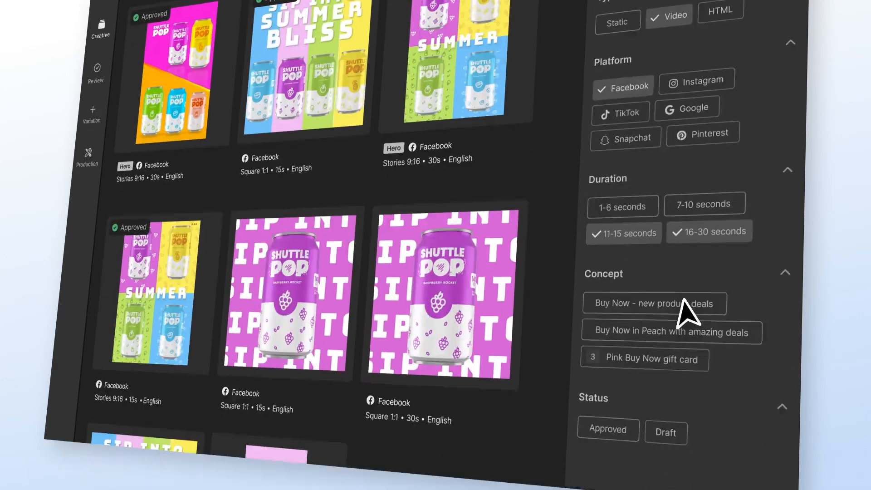